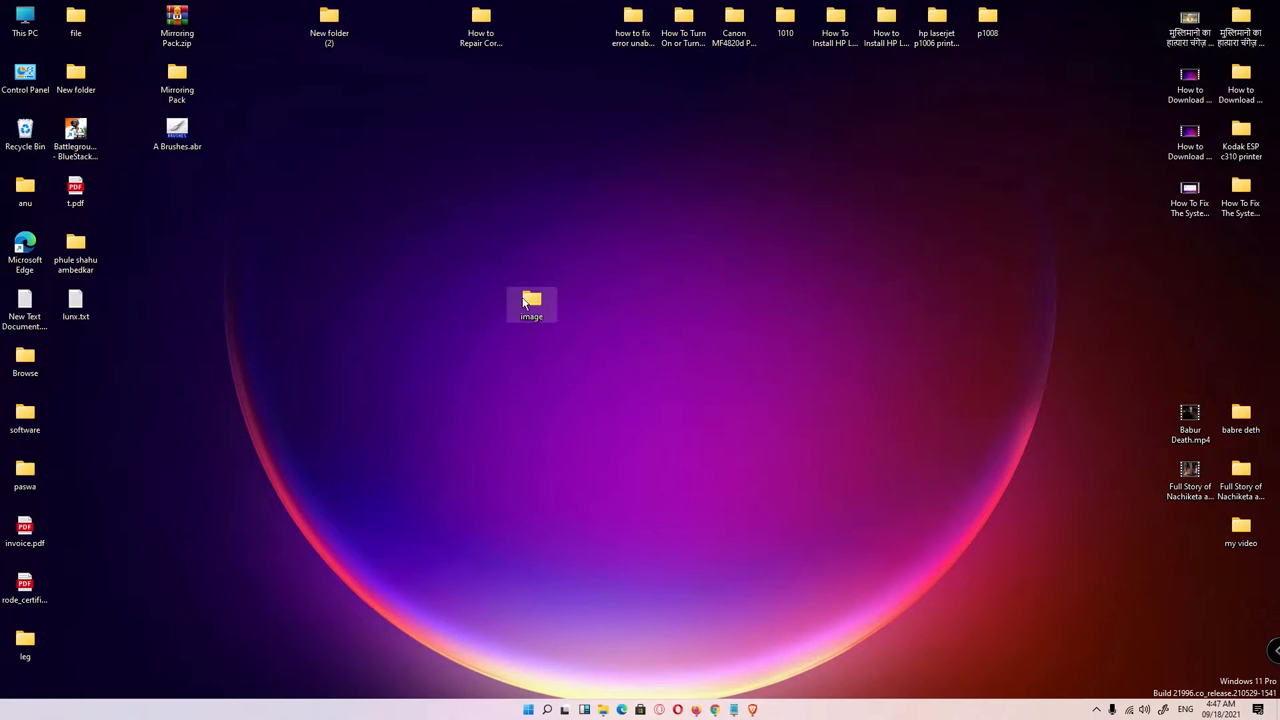
Open the desktop image folder listing four WebP photos and clear the selection
{"action": "double_click", "coordinate": [531, 300]}
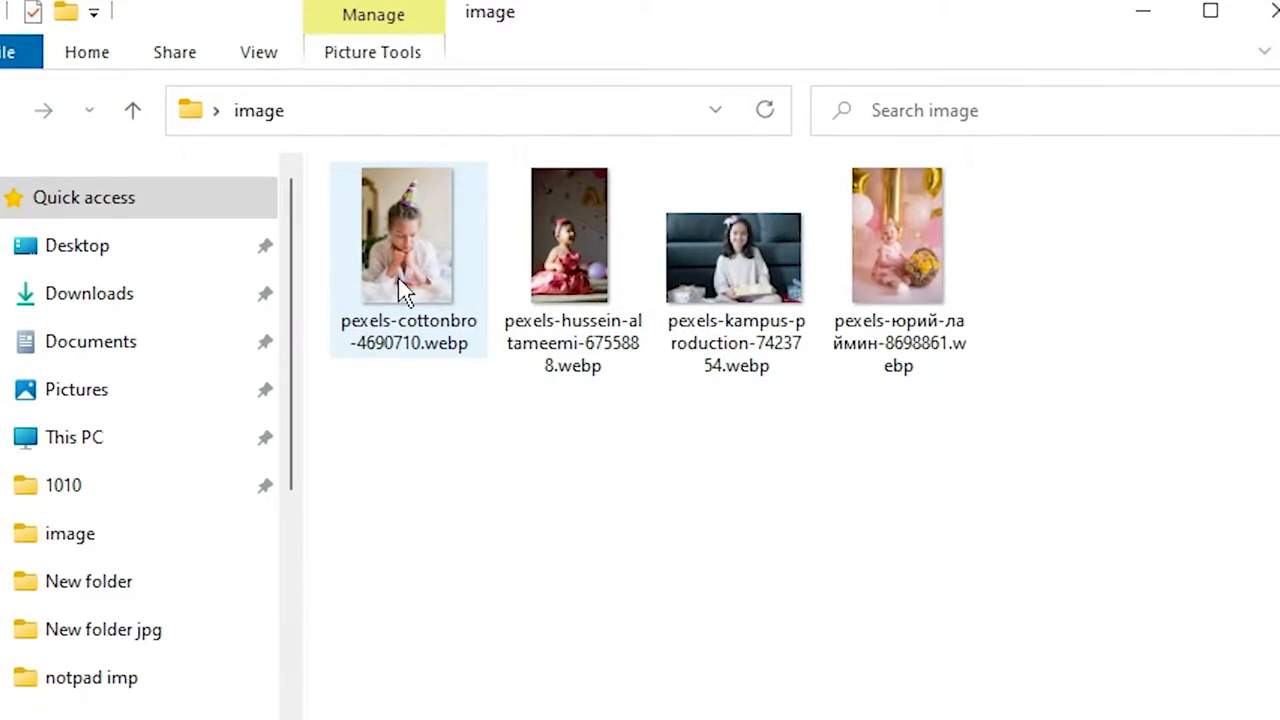
{"action": "left_click", "coordinate": [650, 165]}
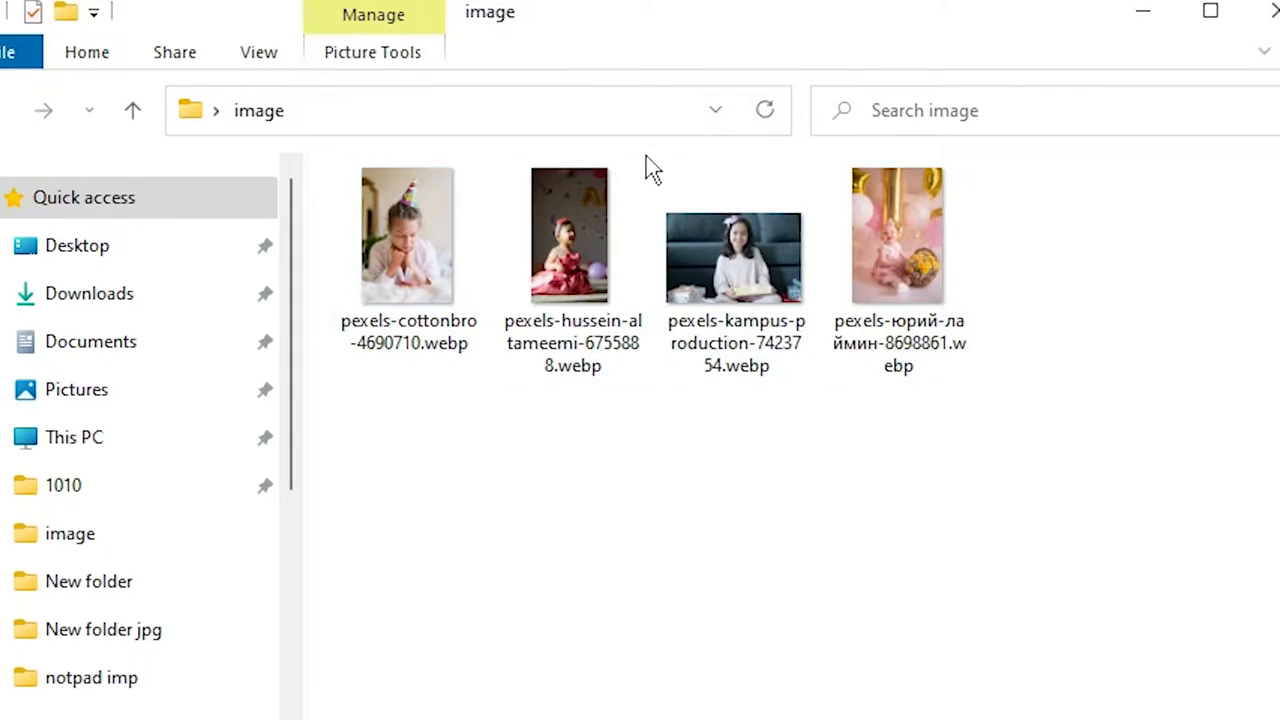
Check the first WebP photo's file properties and dismiss them
{"action": "right_click", "coordinate": [407, 234]}
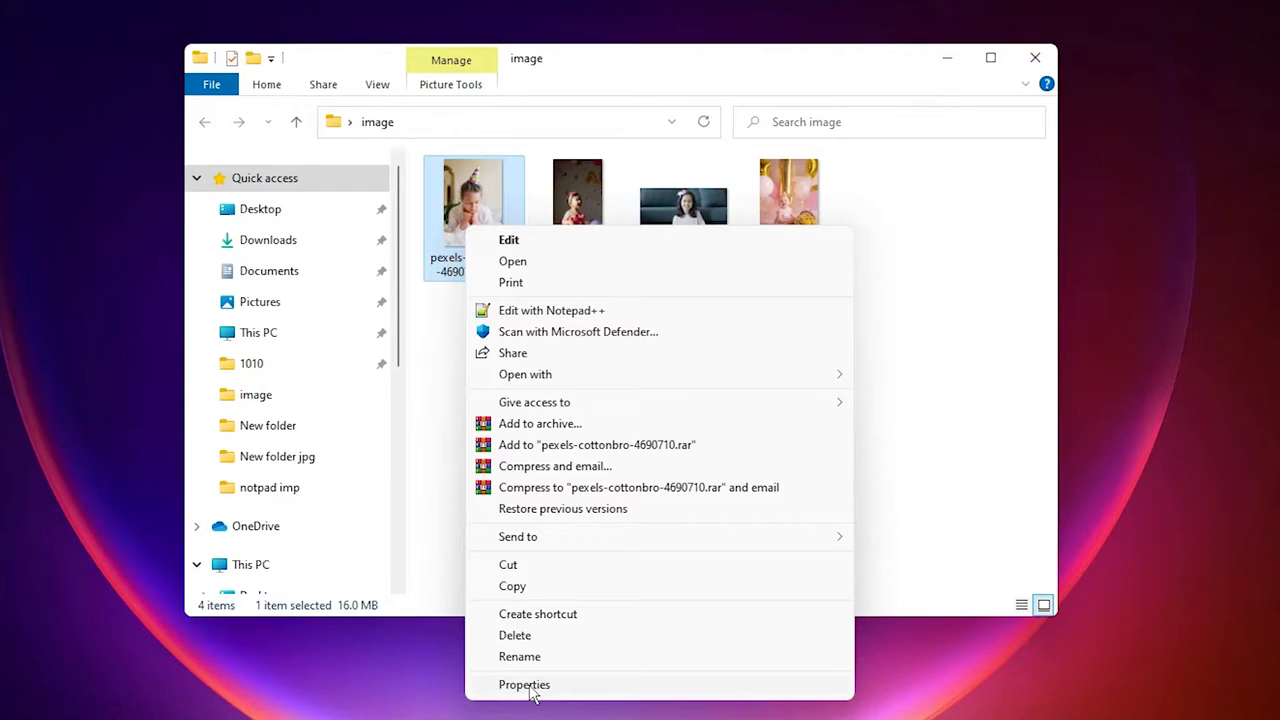
{"action": "left_click", "coordinate": [524, 684]}
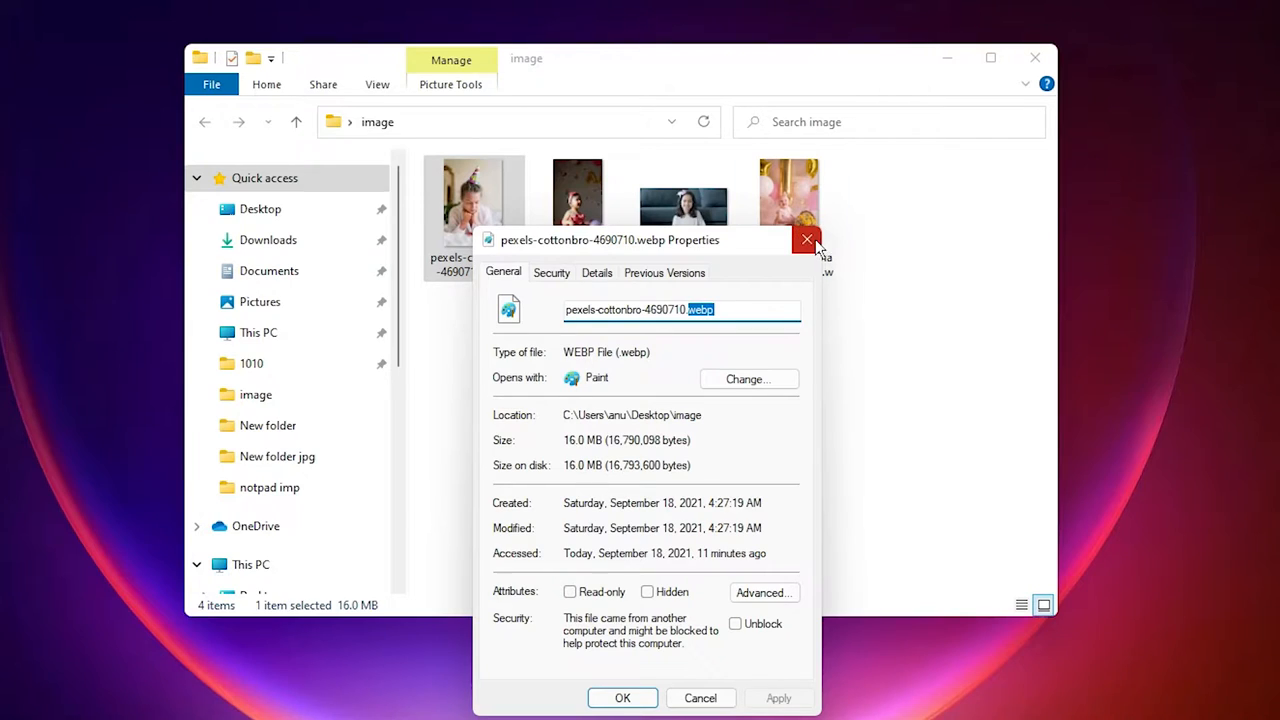
{"action": "left_click", "coordinate": [806, 240]}
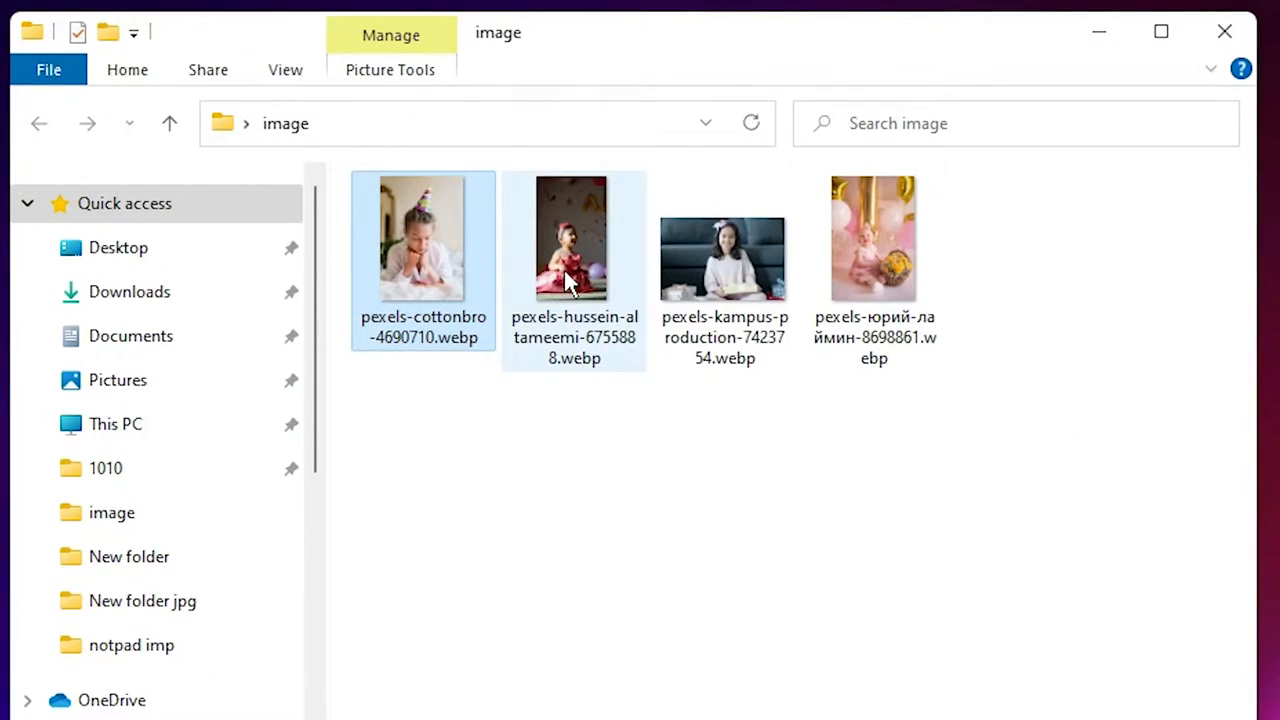
Open pexels-hussein-altameemi-6755888.webp in Paint via Open with and bring up its save options
{"action": "left_click", "coordinate": [574, 237]}
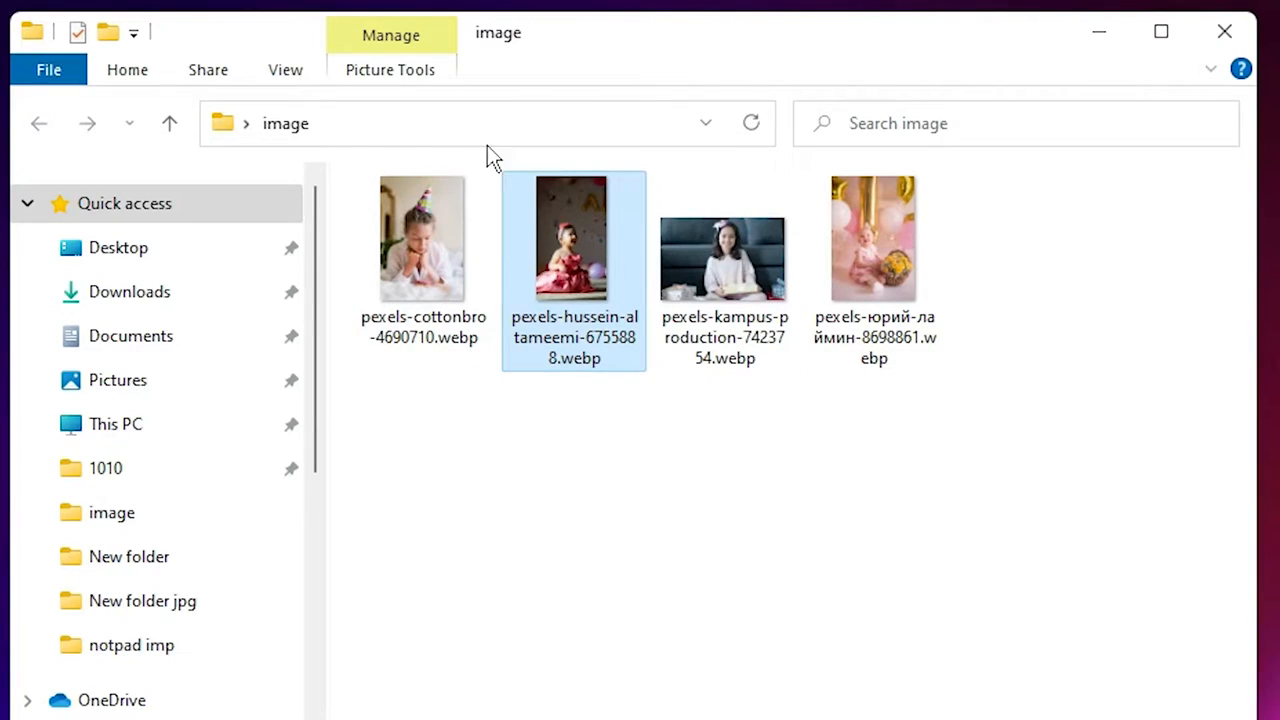
{"action": "mouse_move", "coordinate": [572, 237]}
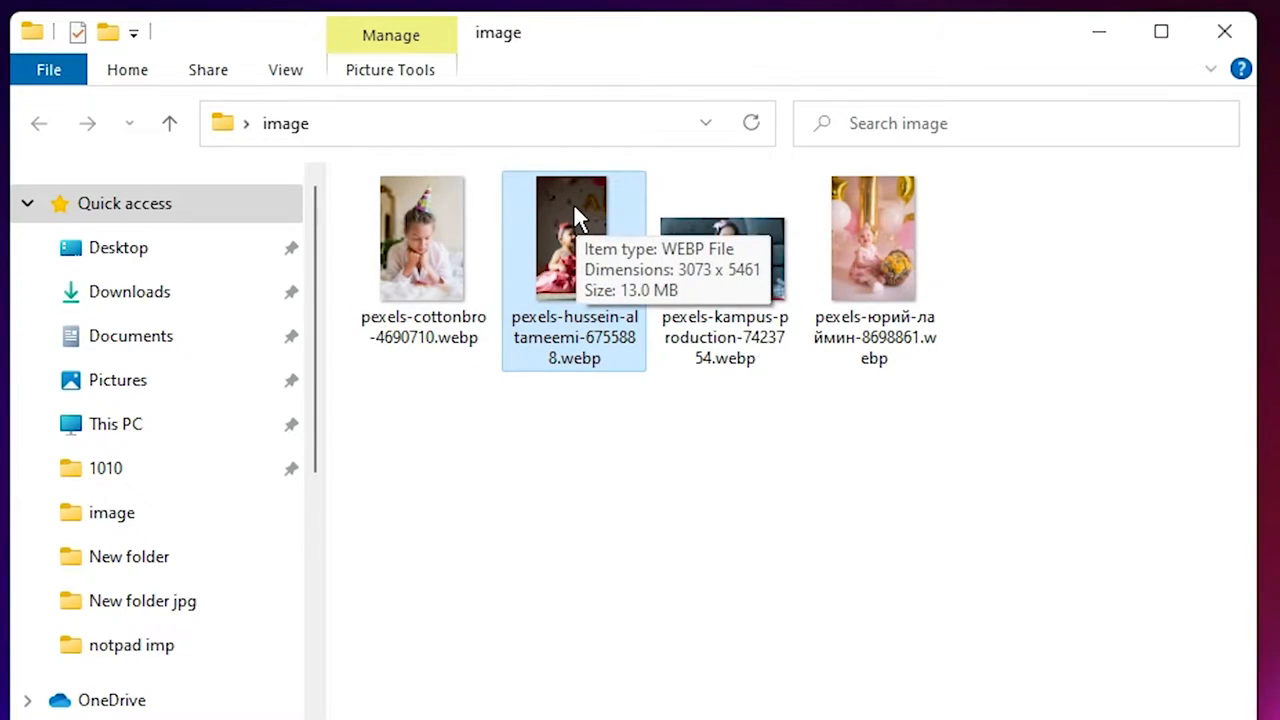
{"action": "right_click", "coordinate": [573, 237]}
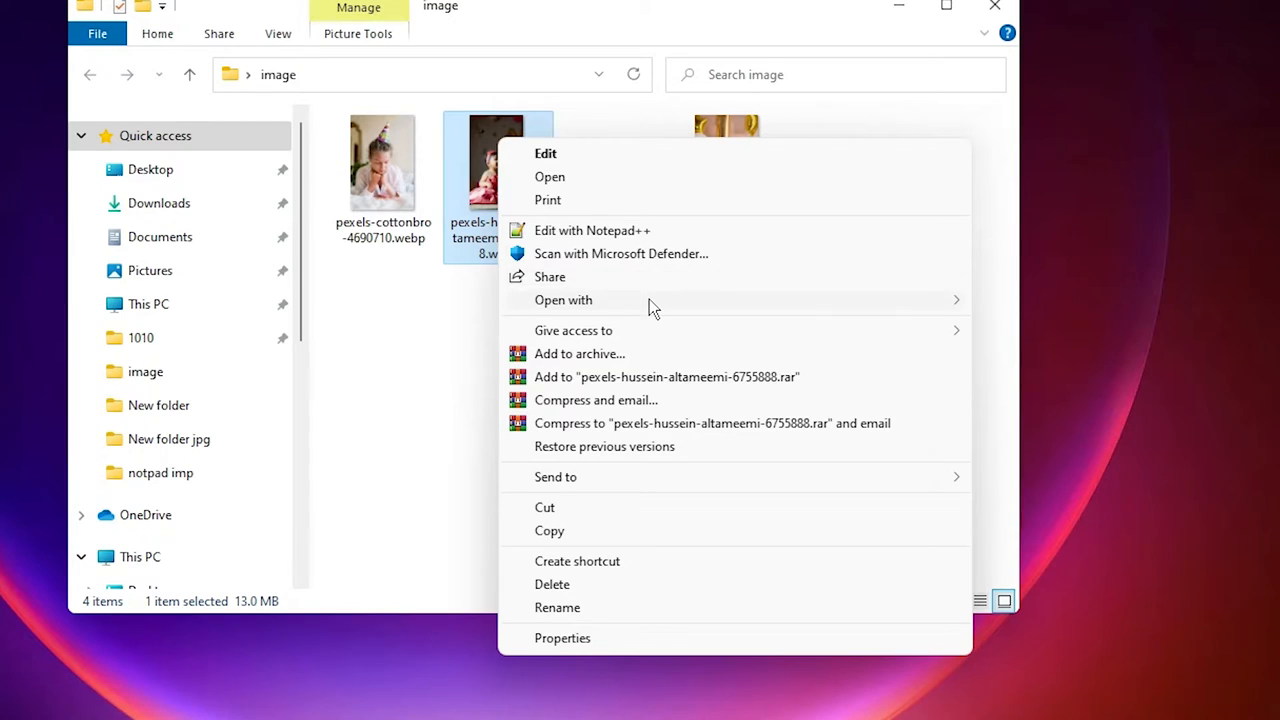
{"action": "left_click", "coordinate": [563, 300]}
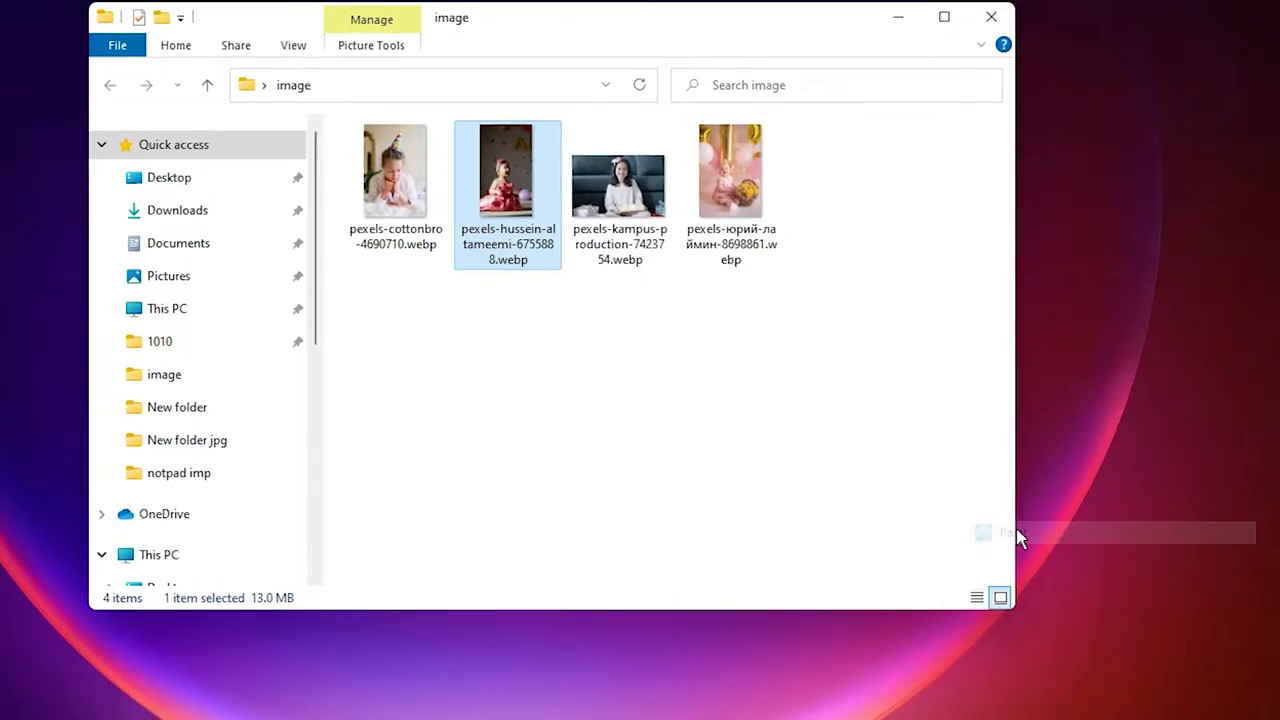
{"action": "double_click", "coordinate": [507, 171]}
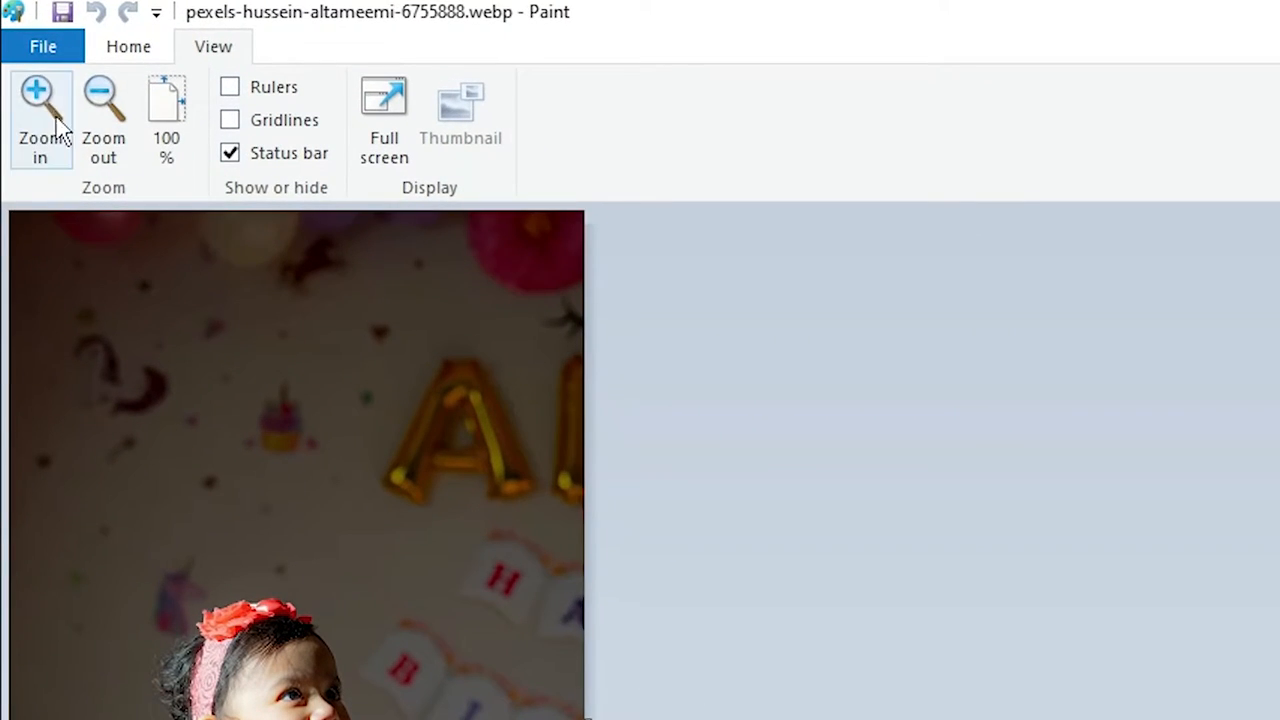
{"action": "left_click", "coordinate": [43, 46]}
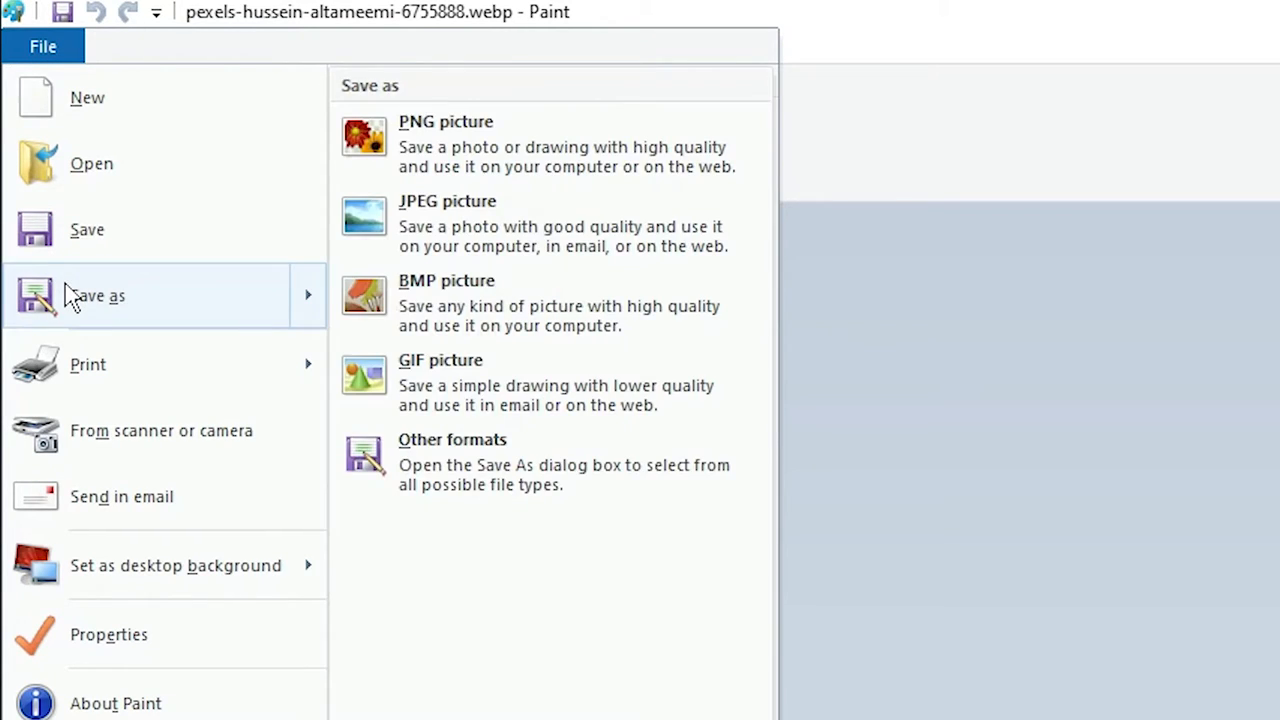
Choose Save as another format with JPEG as the file type in the image folder
{"action": "left_click", "coordinate": [452, 439]}
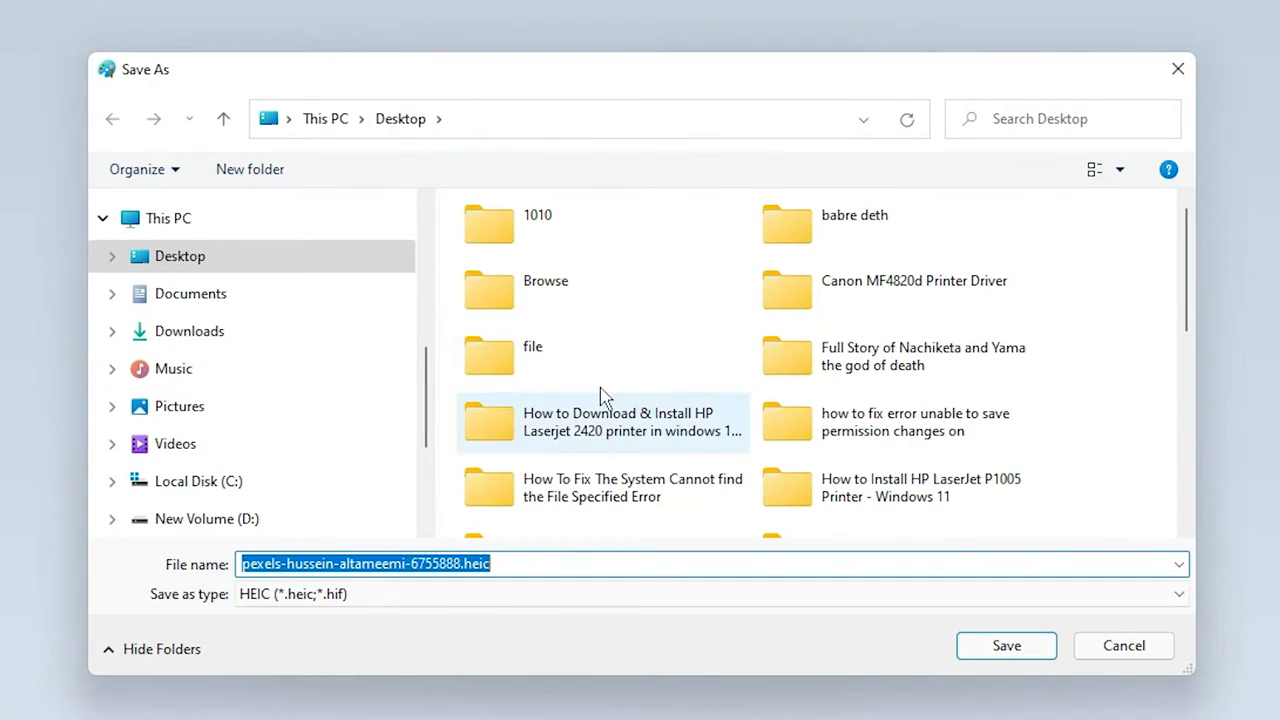
{"action": "scroll", "scroll_direction": "down", "scroll_amount": 3}
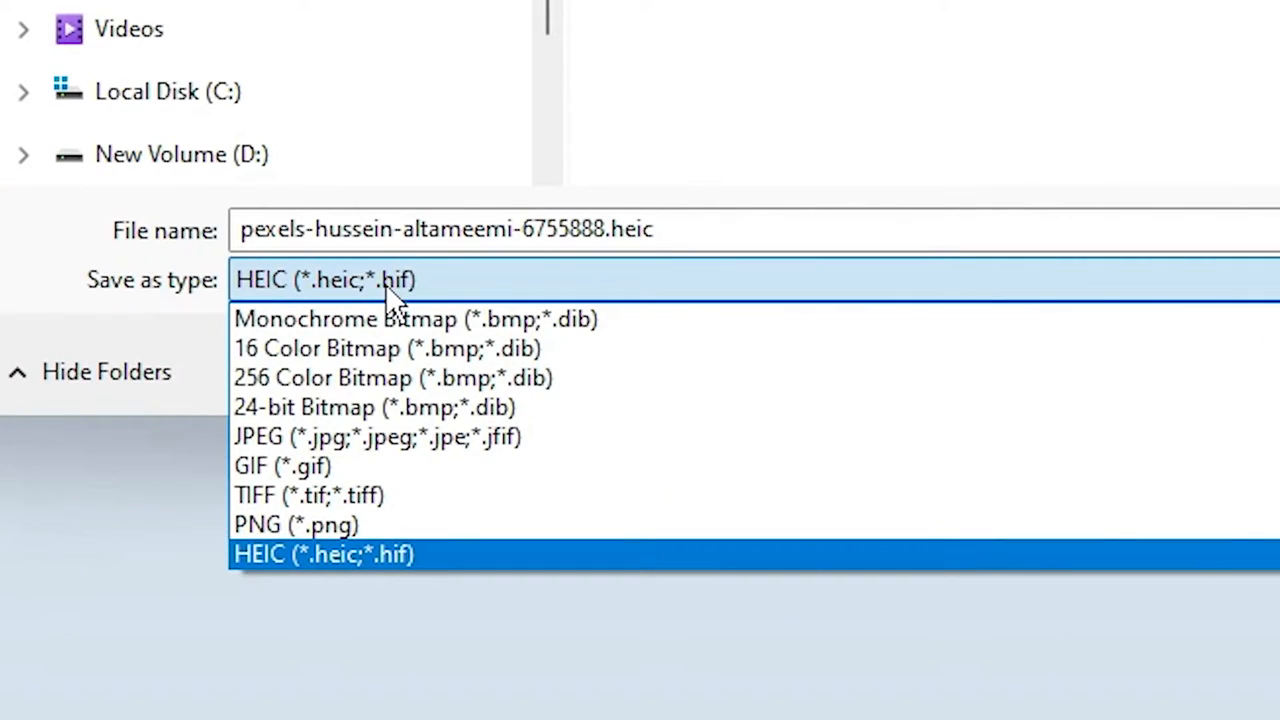
{"action": "mouse_move", "coordinate": [308, 495]}
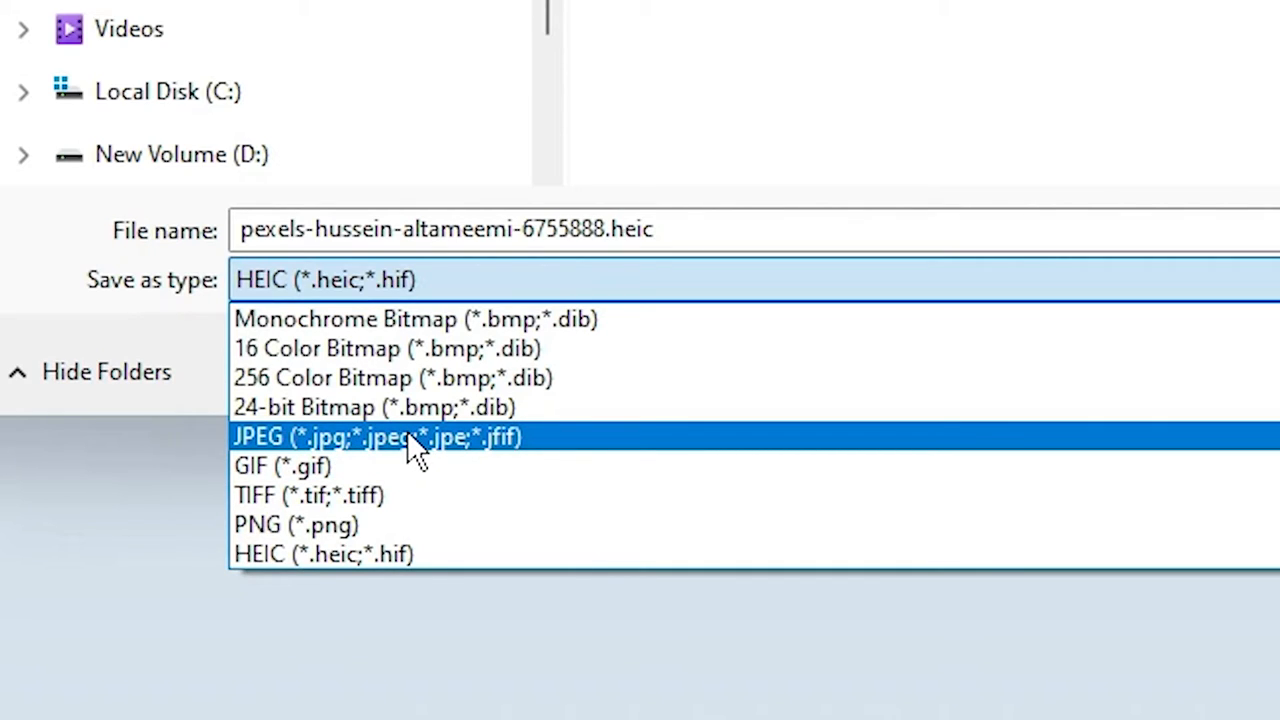
{"action": "left_click", "coordinate": [377, 437]}
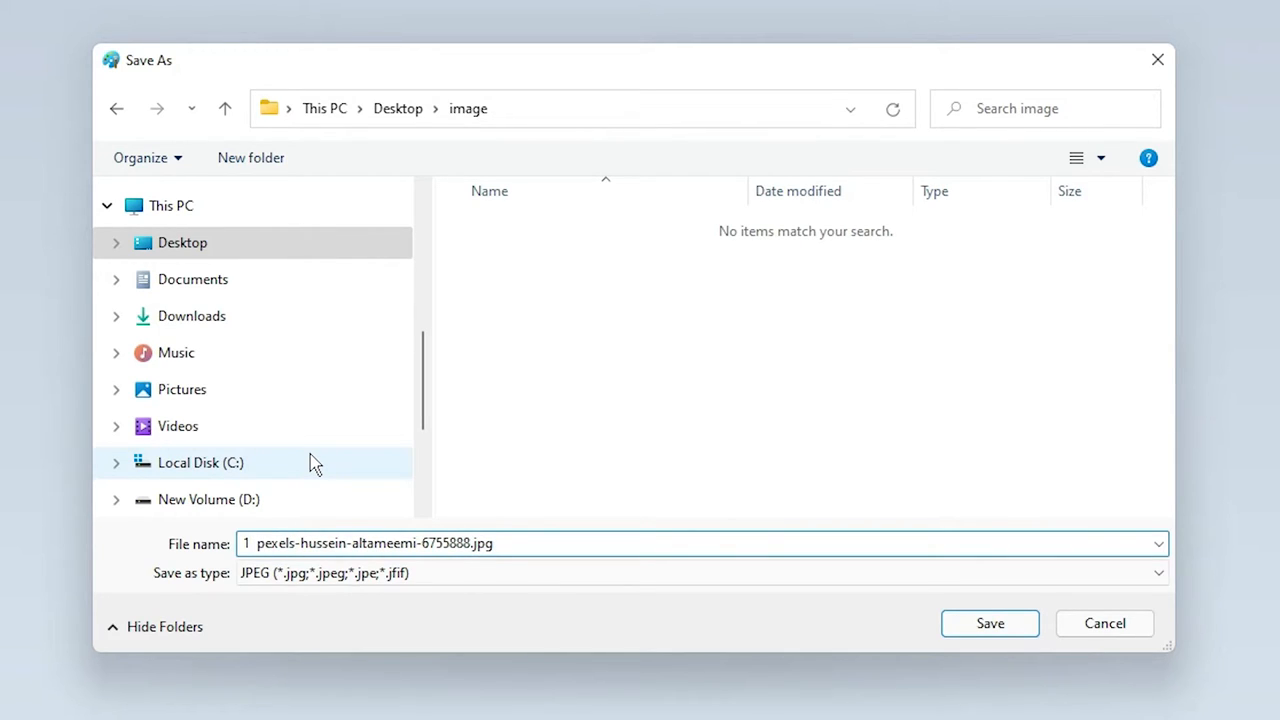
Save as '1 num pexels-hussein-altameemi-6755888.jpg', accepting the transparency-loss warning
{"action": "type", "text": "num"}
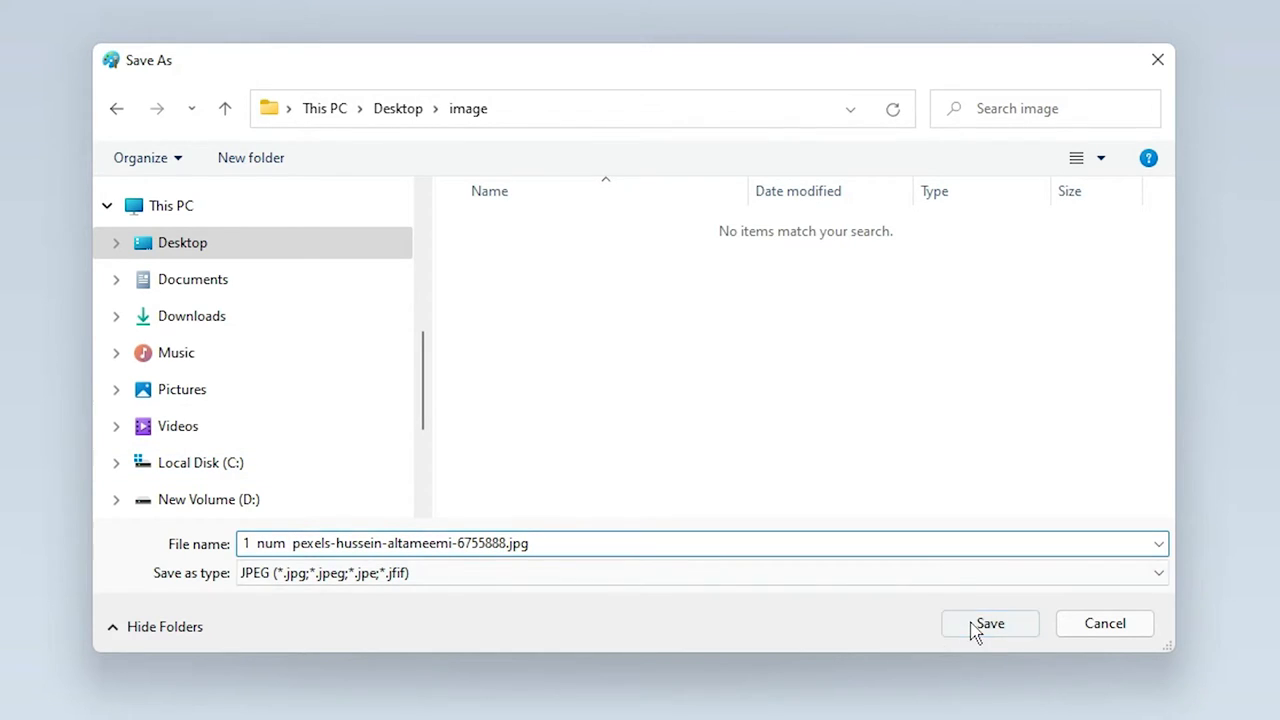
{"action": "left_click", "coordinate": [989, 623]}
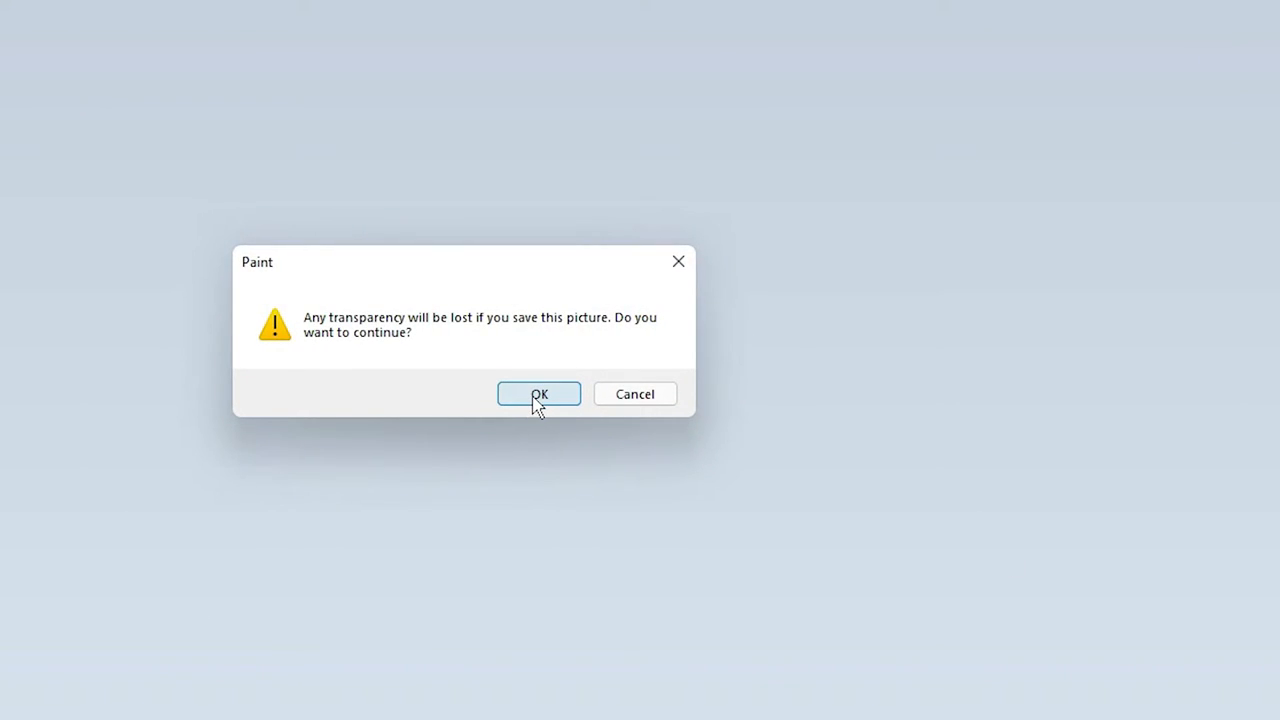
{"action": "left_click", "coordinate": [539, 393]}
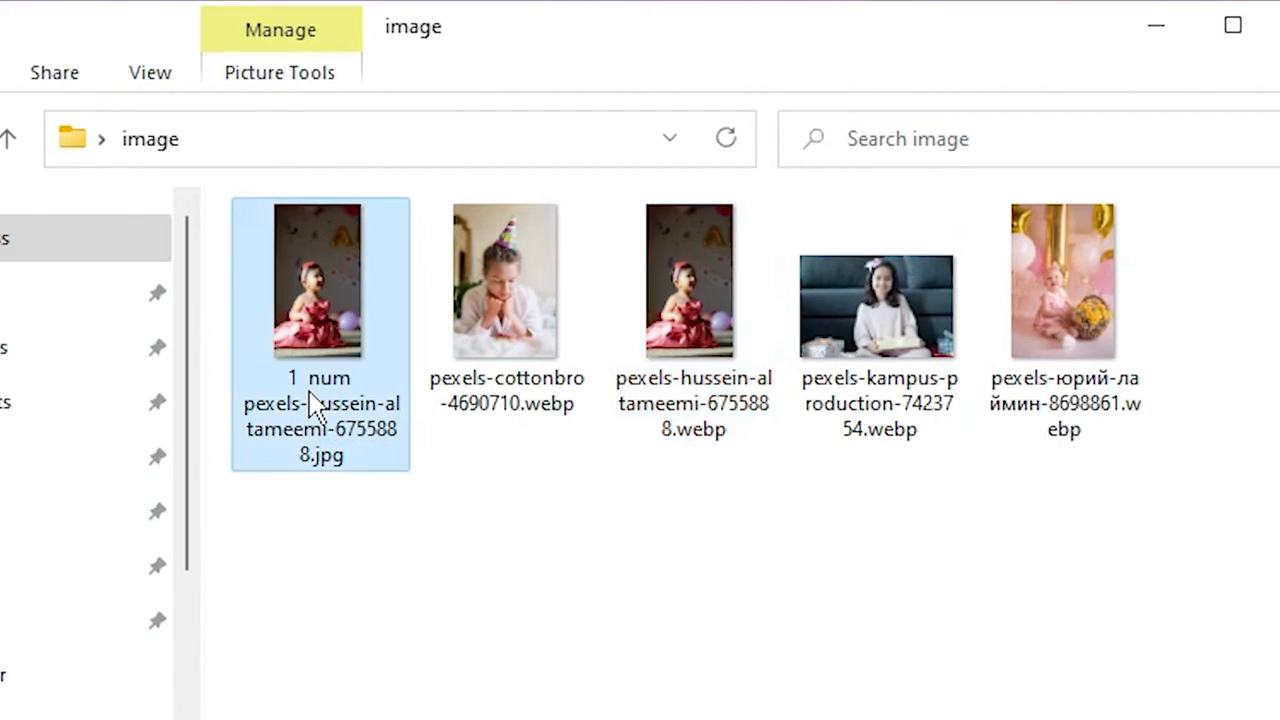
{"action": "left_click", "coordinate": [692, 280]}
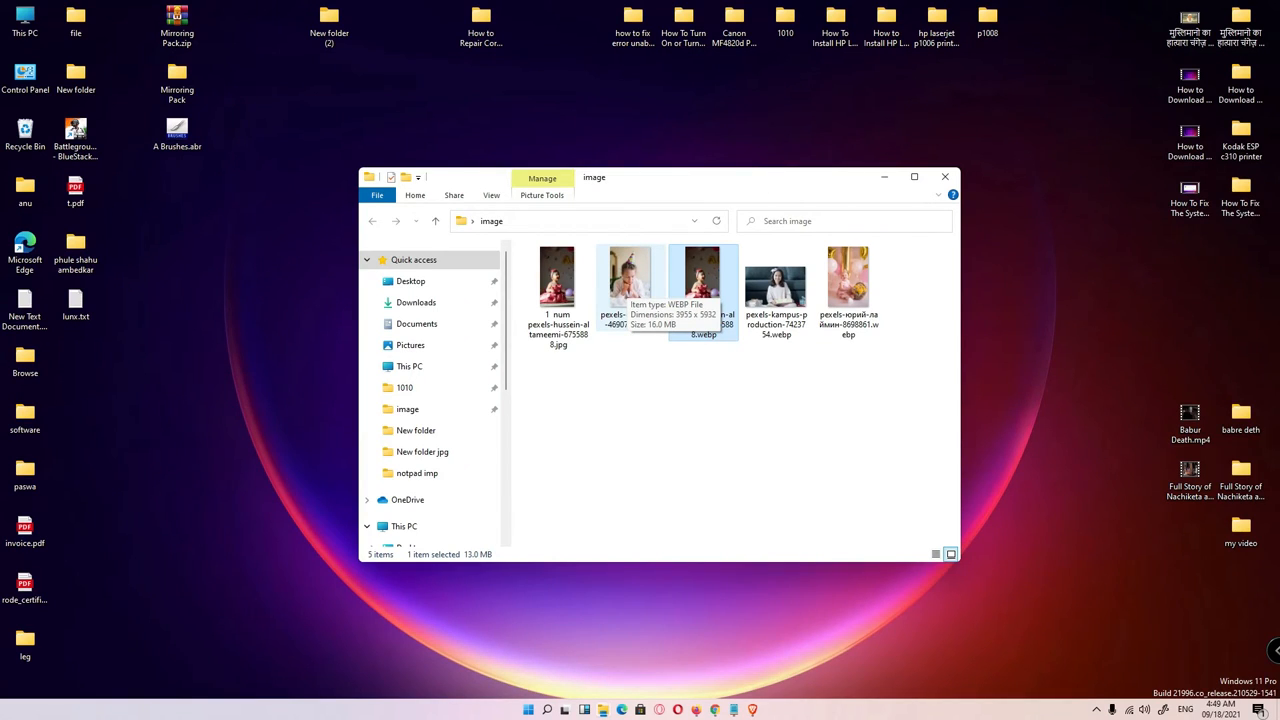
{"action": "mouse_move", "coordinate": [694, 425]}
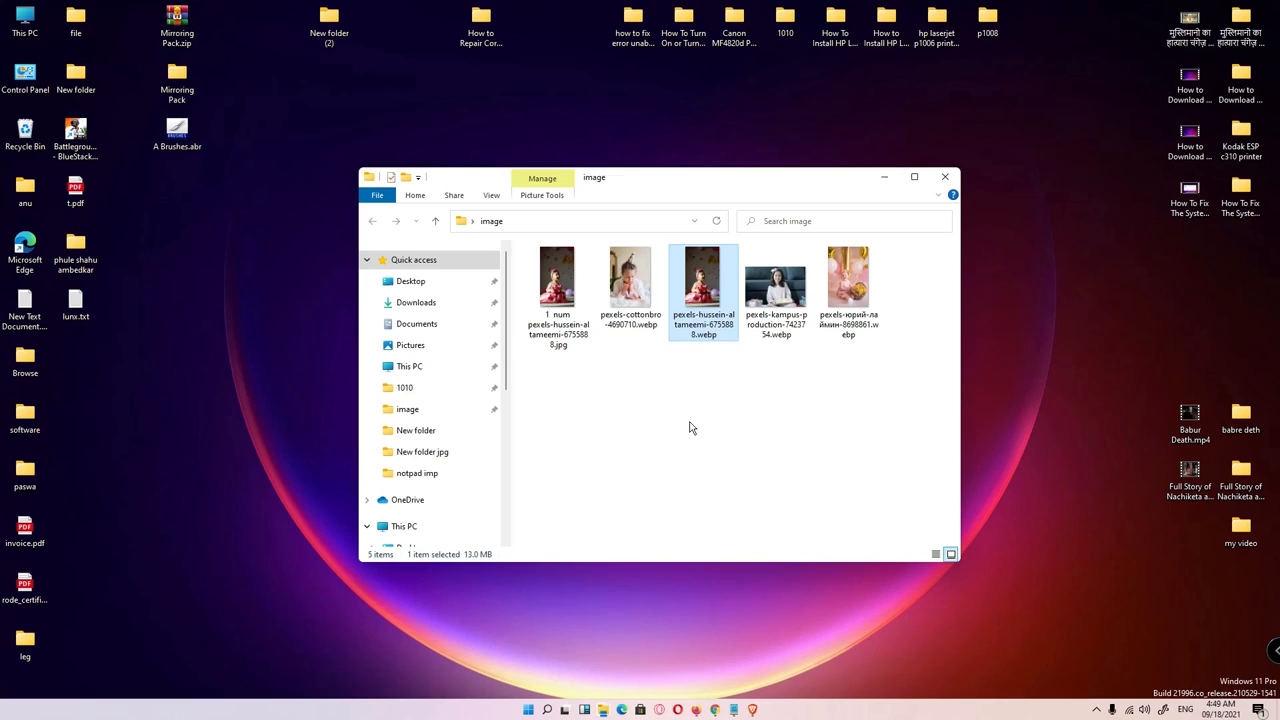
{"action": "mouse_move", "coordinate": [678, 414]}
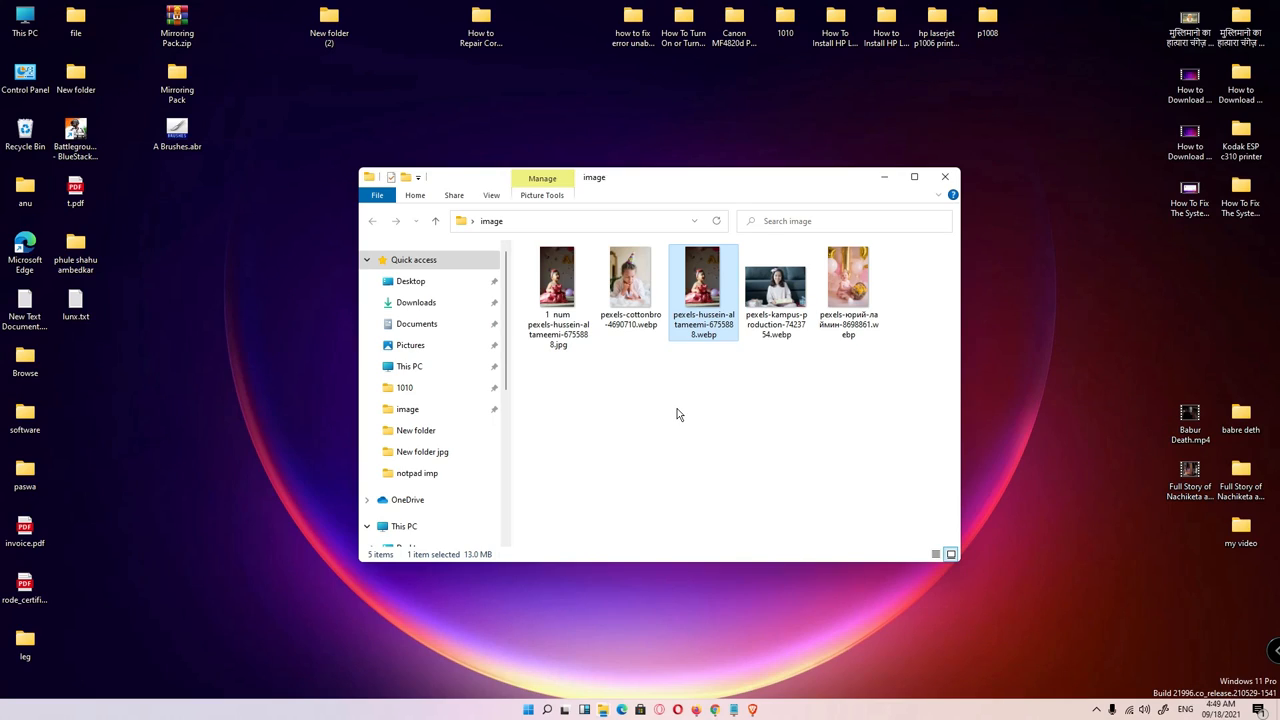